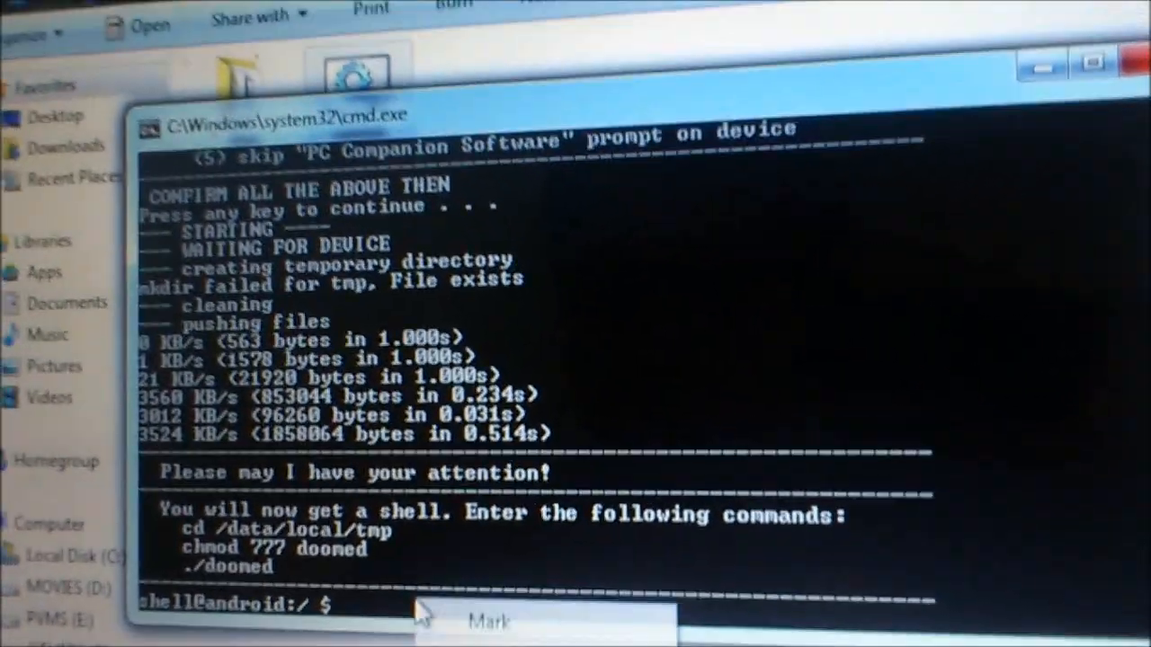
- Run cd /data/local/tmp in the Android shell
{"action": "type", "text": "cd /data/local/tmp"}
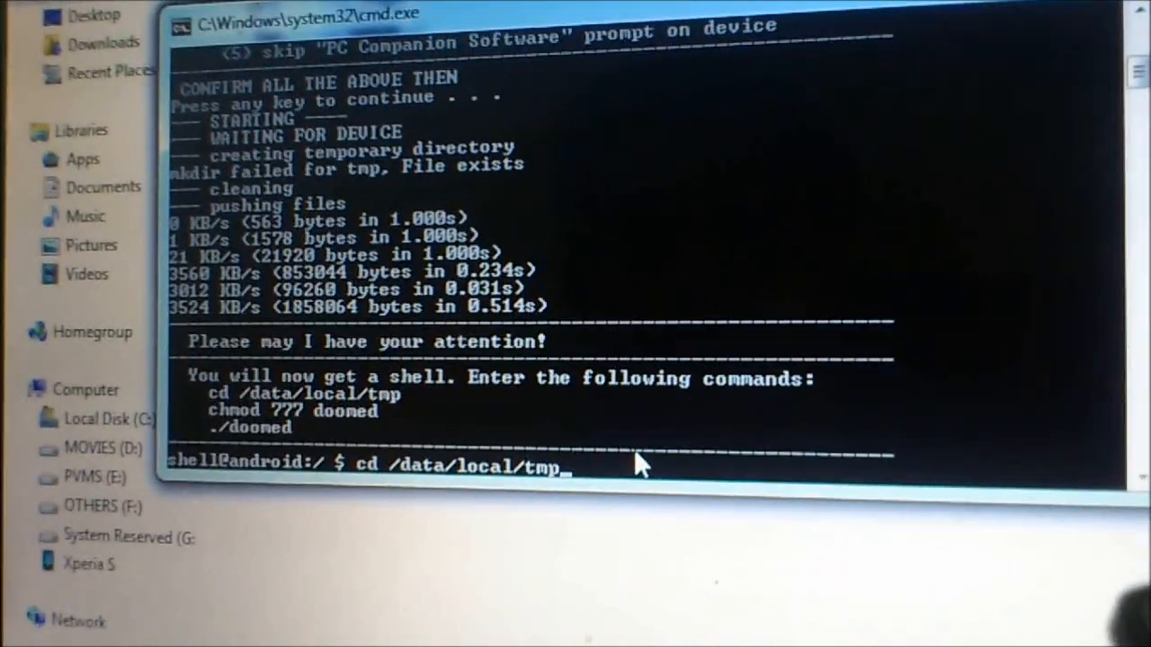
{"action": "key", "text": "Return"}
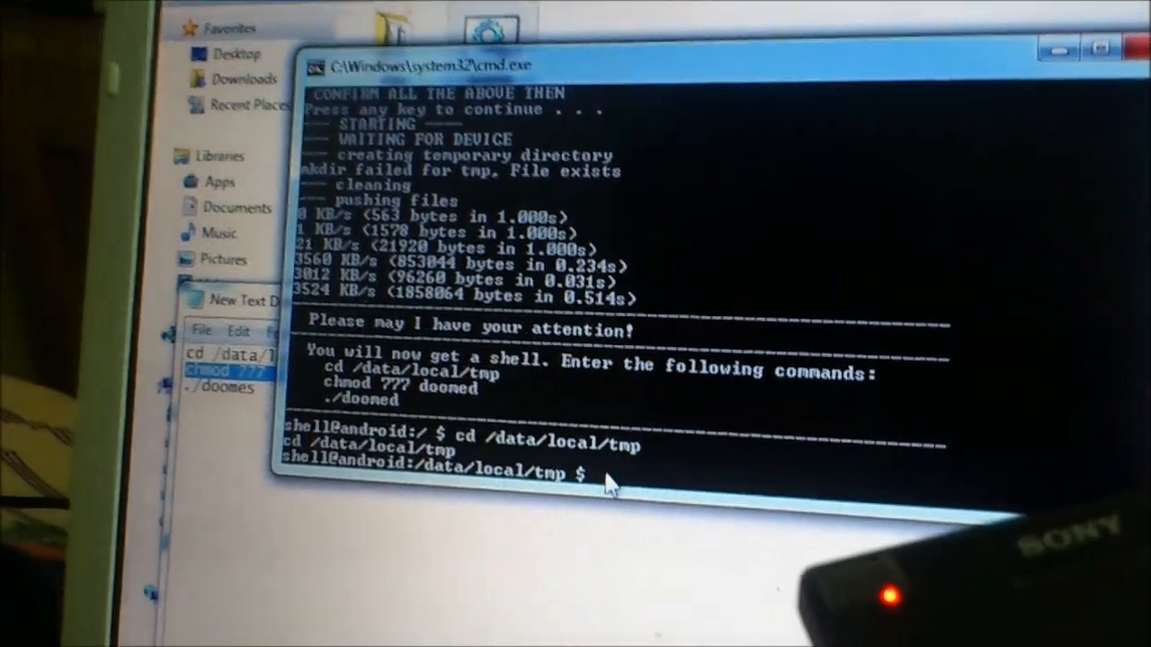
- Paste and run chmod 777 doomed, then paste ./doomes at the shell prompt
{"action": "right_click", "coordinate": [607, 485]}
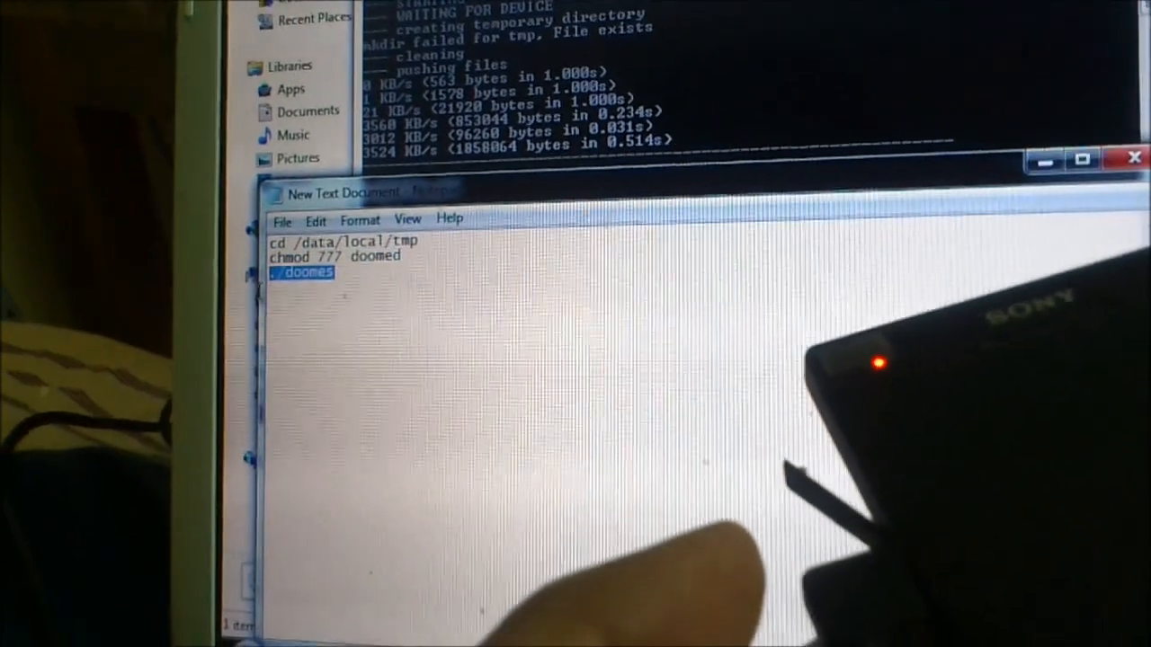
{"action": "right_click", "coordinate": [301, 272]}
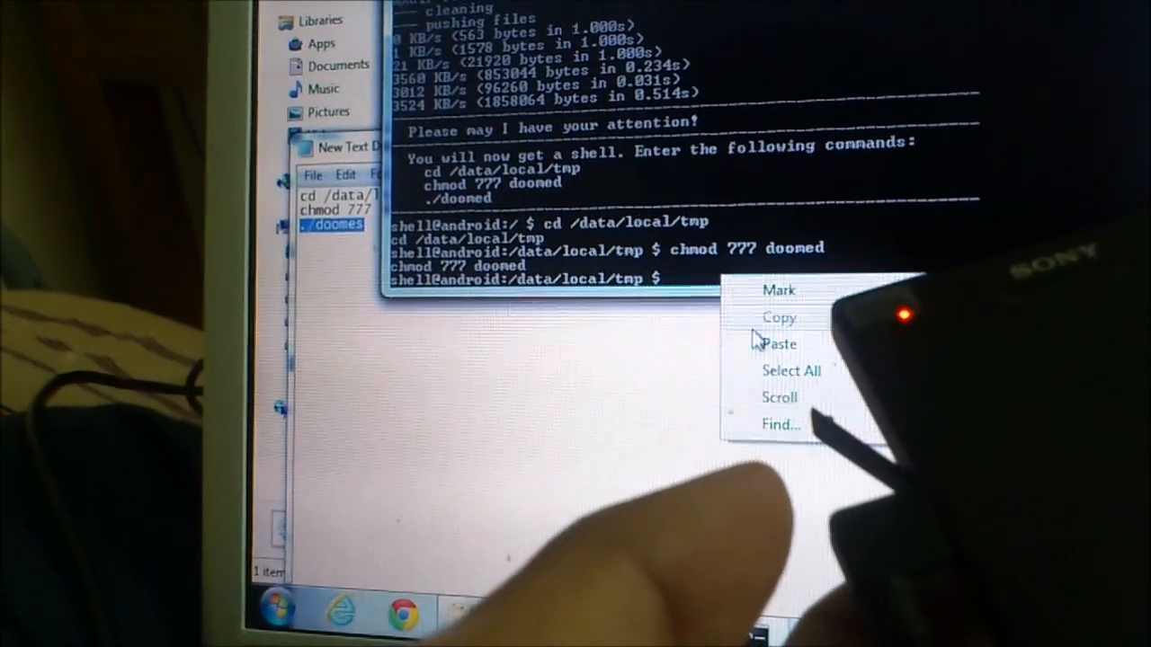
{"action": "left_click", "coordinate": [778, 343]}
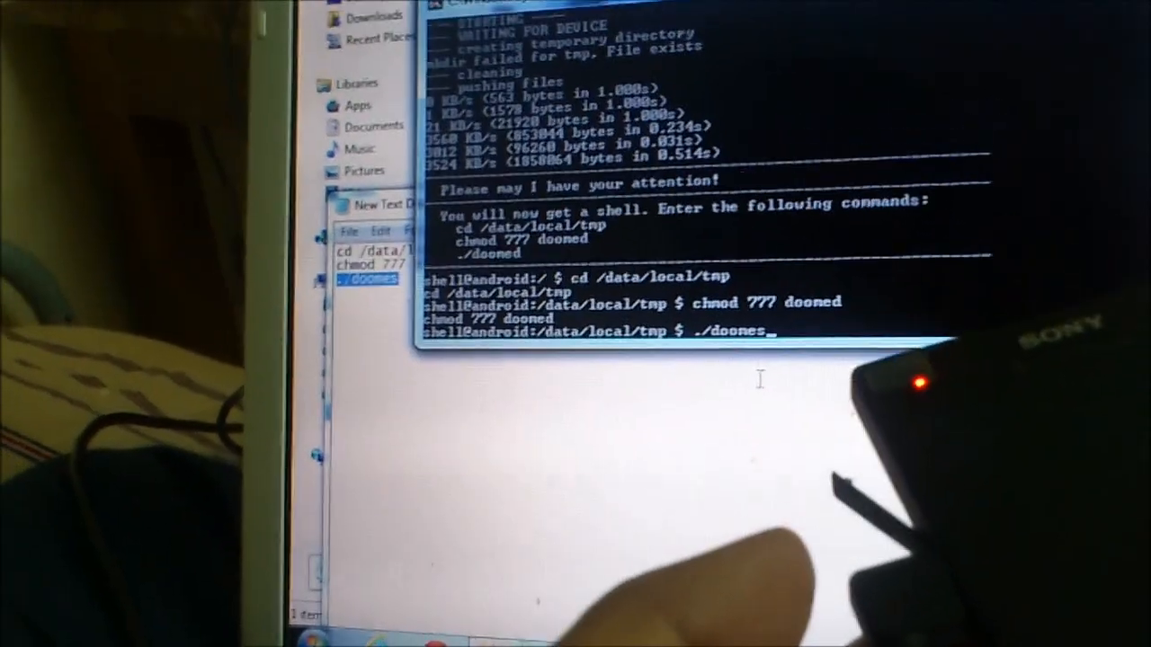